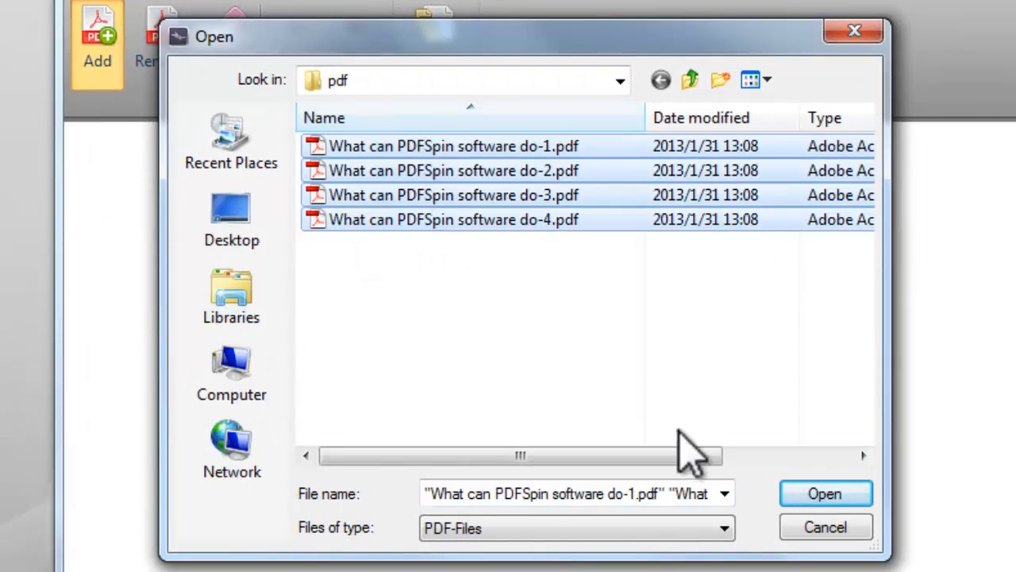
Import the four selected 'What can PDFSpin software' PDFs into the merge list
click(823, 492)
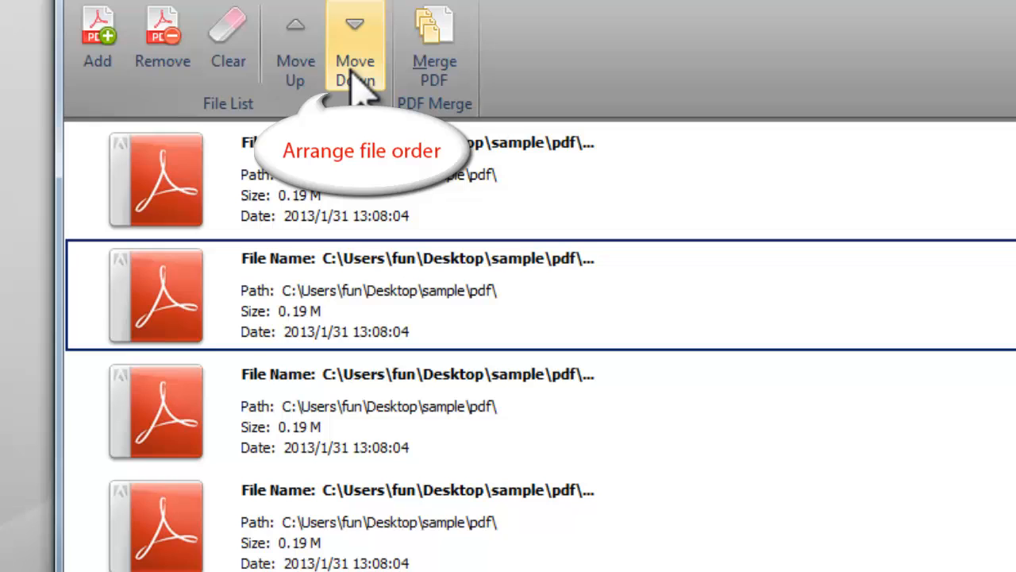
mouse_move(355, 87)
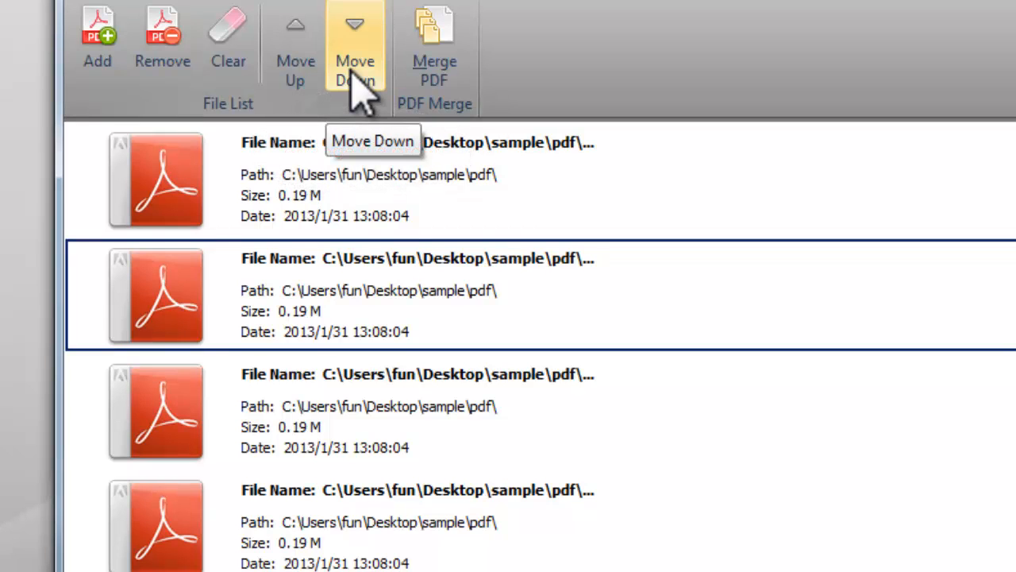
Move the second listed PDF one position down in the merge order
click(162, 35)
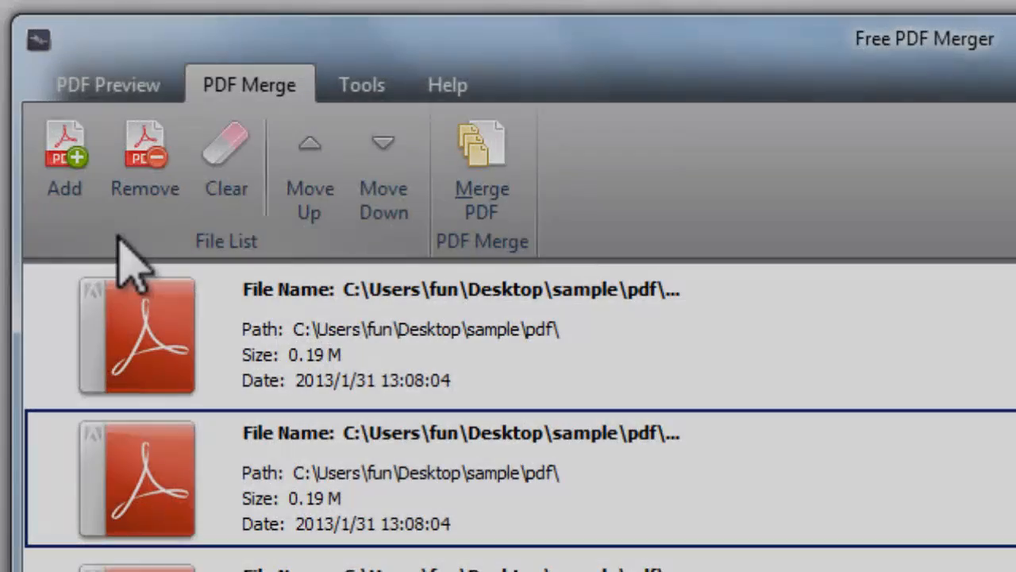
Merge the four listed PDFs into one file saved in the output folder
click(482, 151)
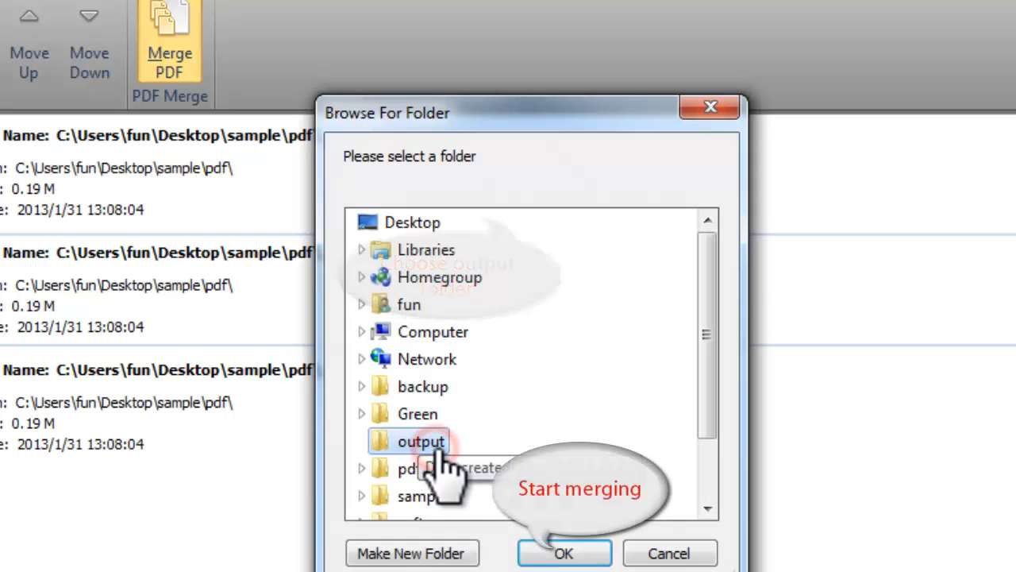
click(564, 553)
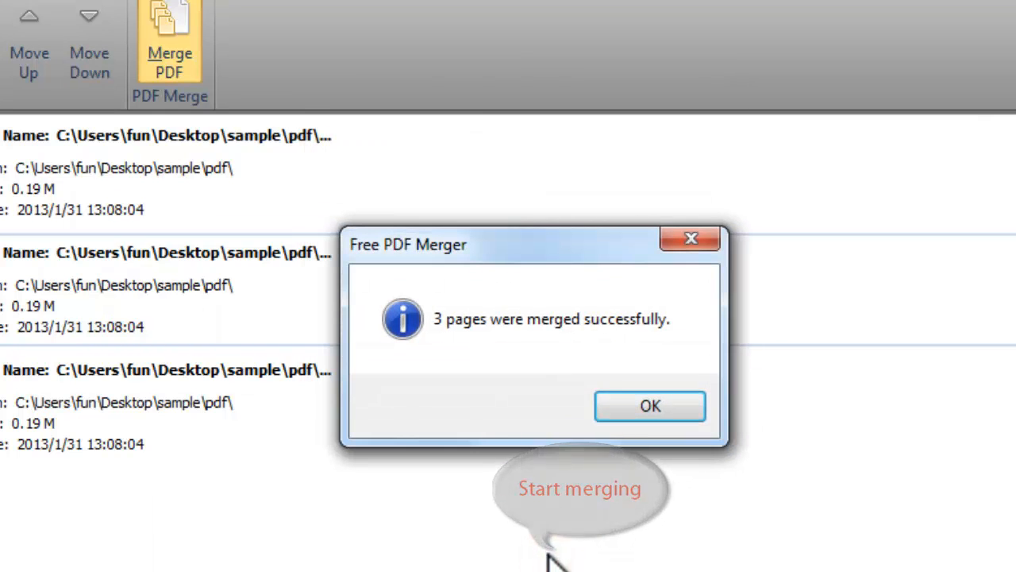